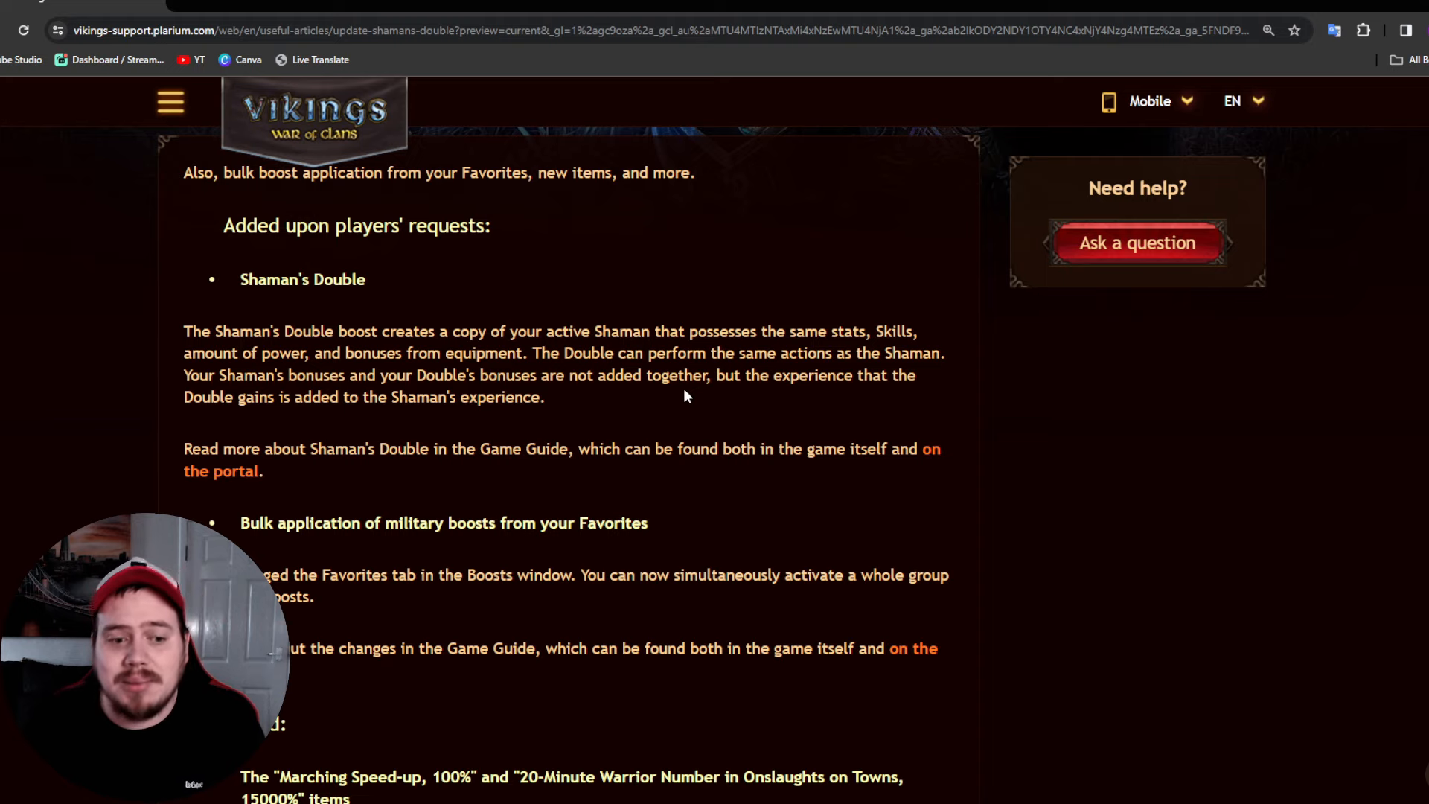
Scroll past the Shaman's Double notes to the Added section on new items and Asgard Town Skins
scroll(down, 3)
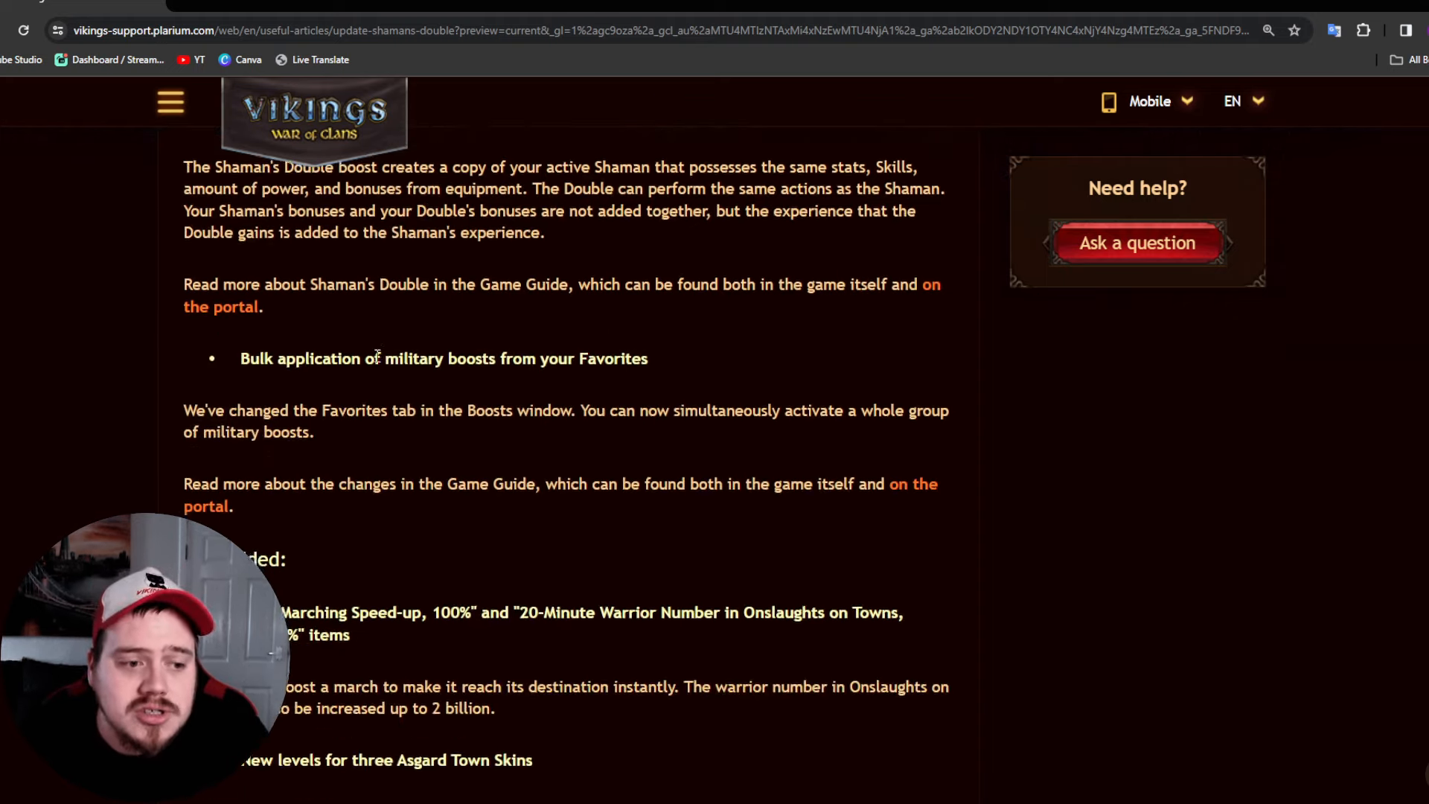
scroll(down, 3)
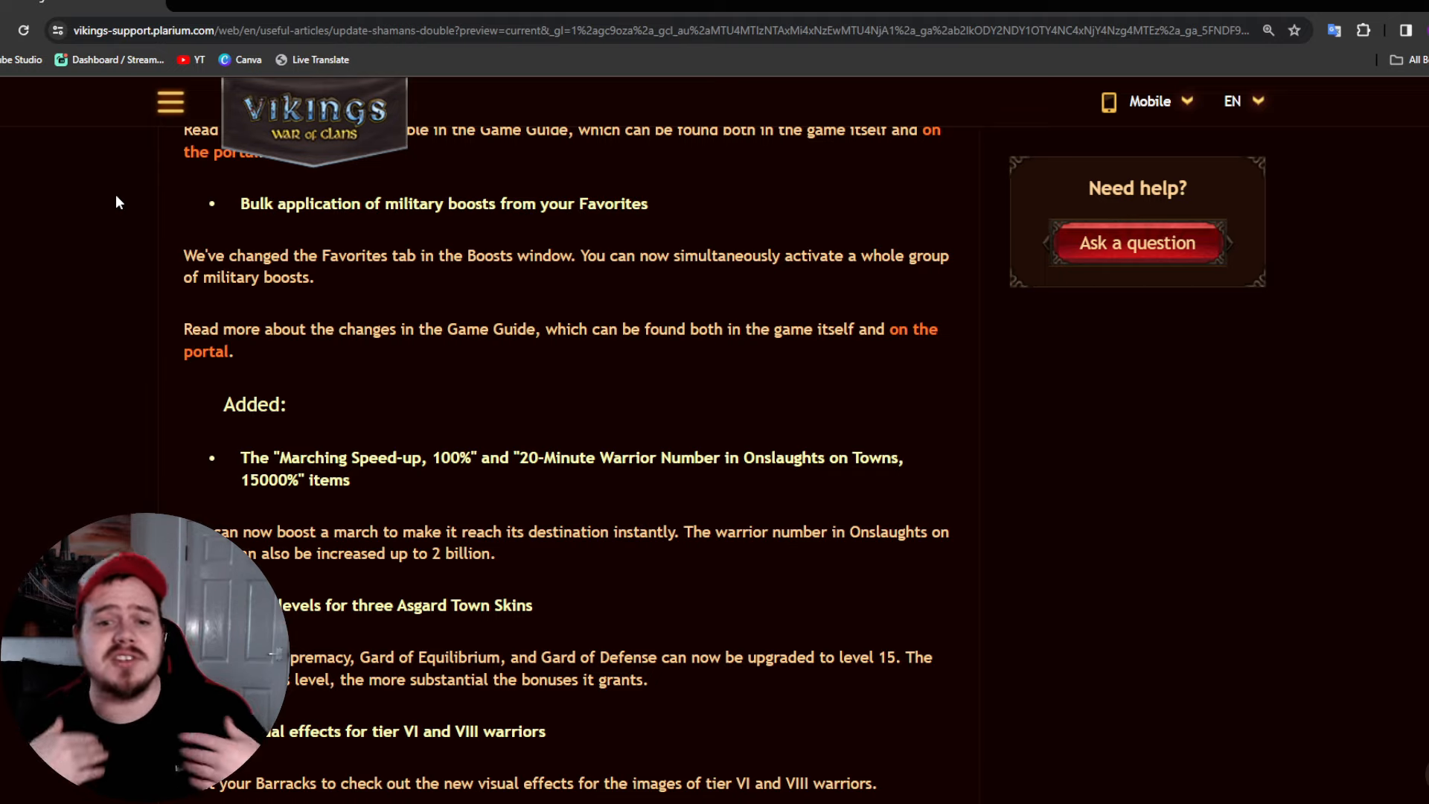
mouse_move(77, 241)
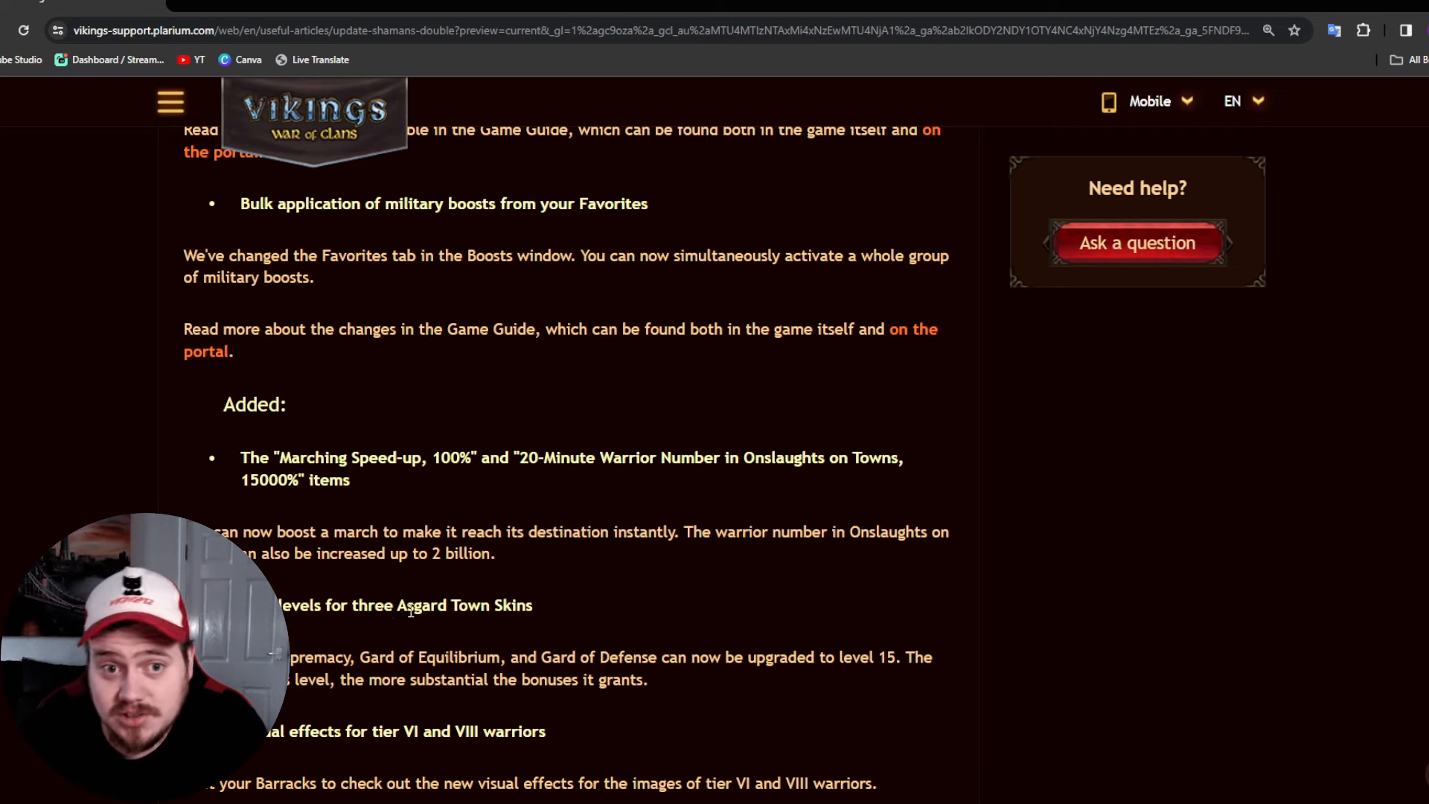
Scroll down to the tier VI and VIII warrior visual effects and the upgrade reminder
scroll(down, 3)
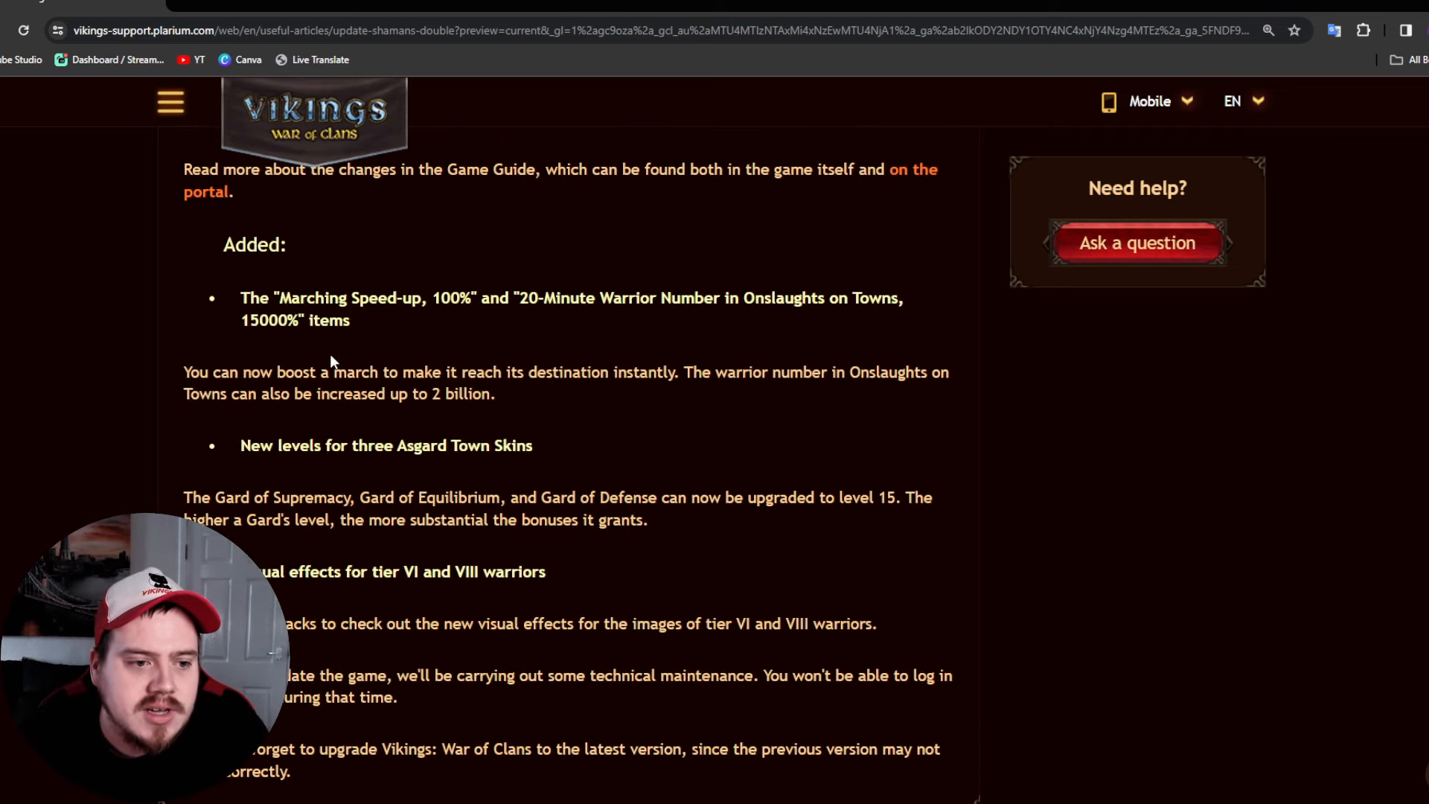
scroll(down, 3)
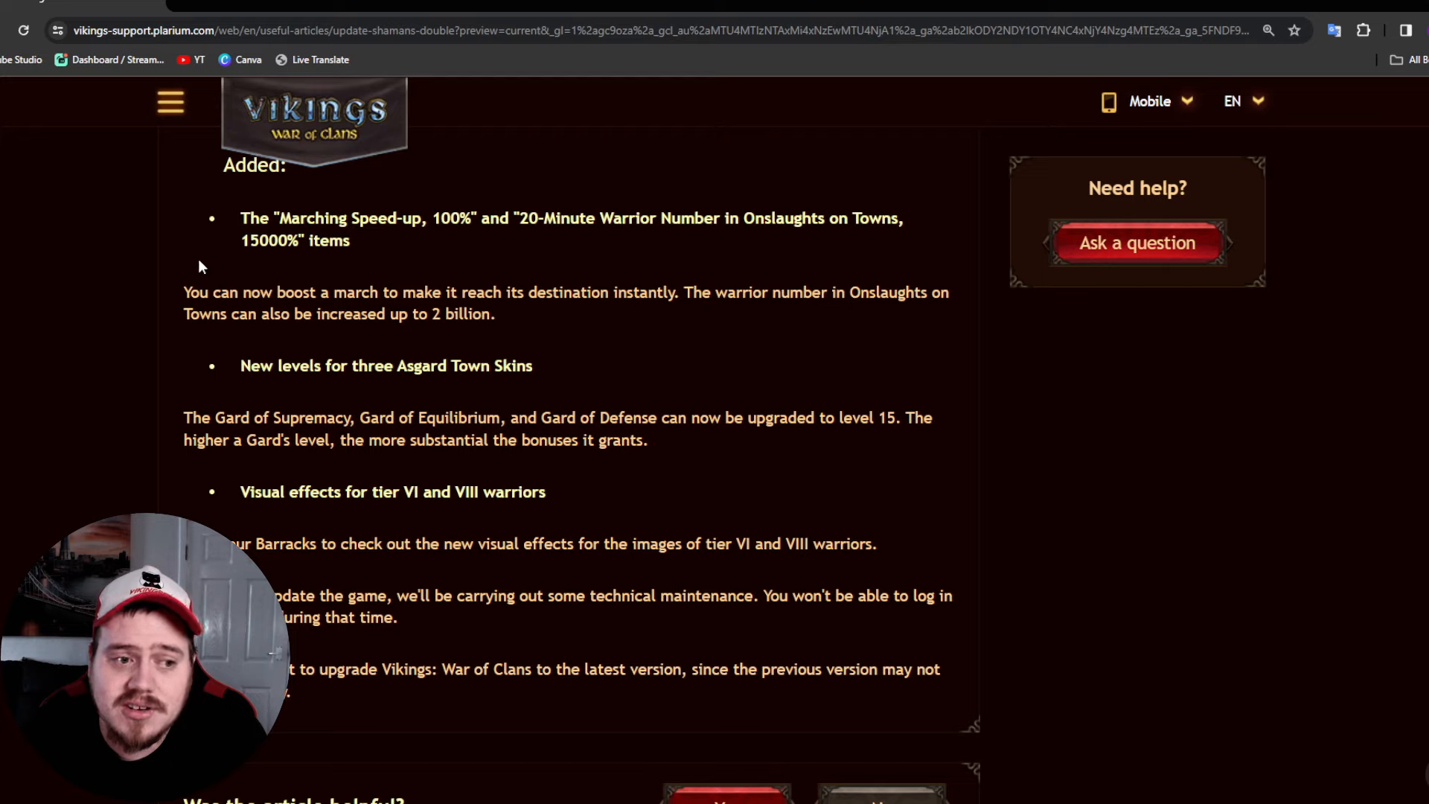
mouse_move(153, 301)
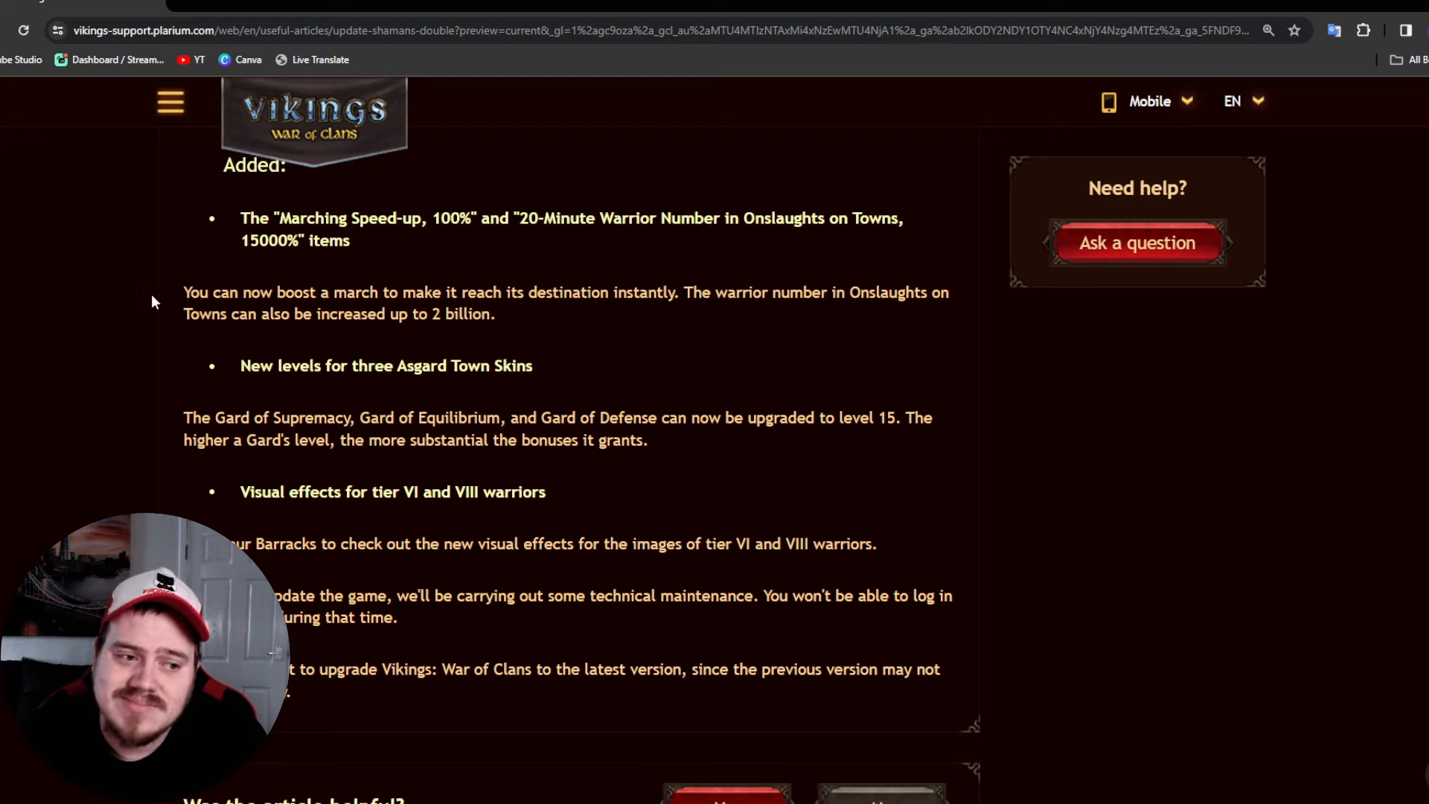
mouse_move(122, 305)
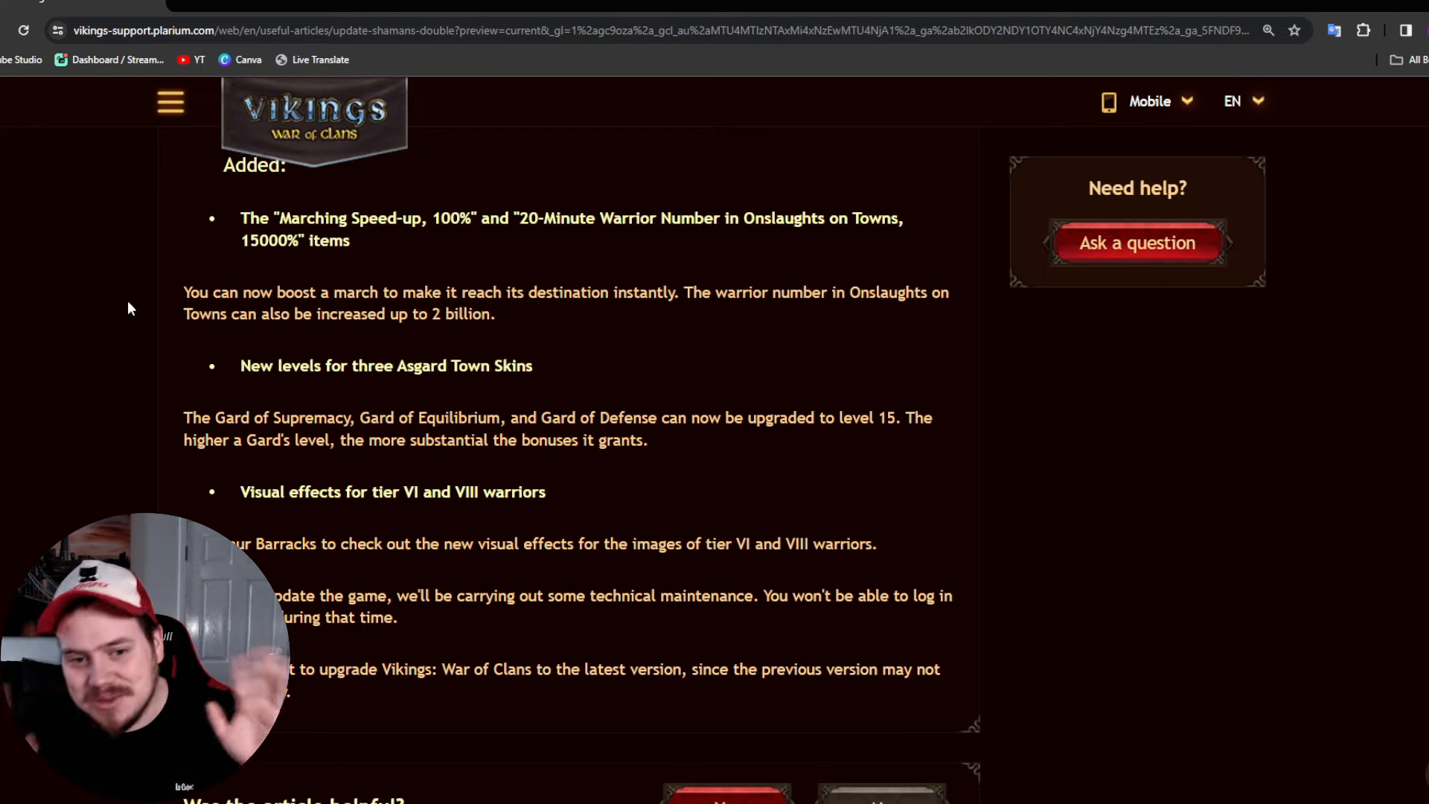
mouse_move(235, 110)
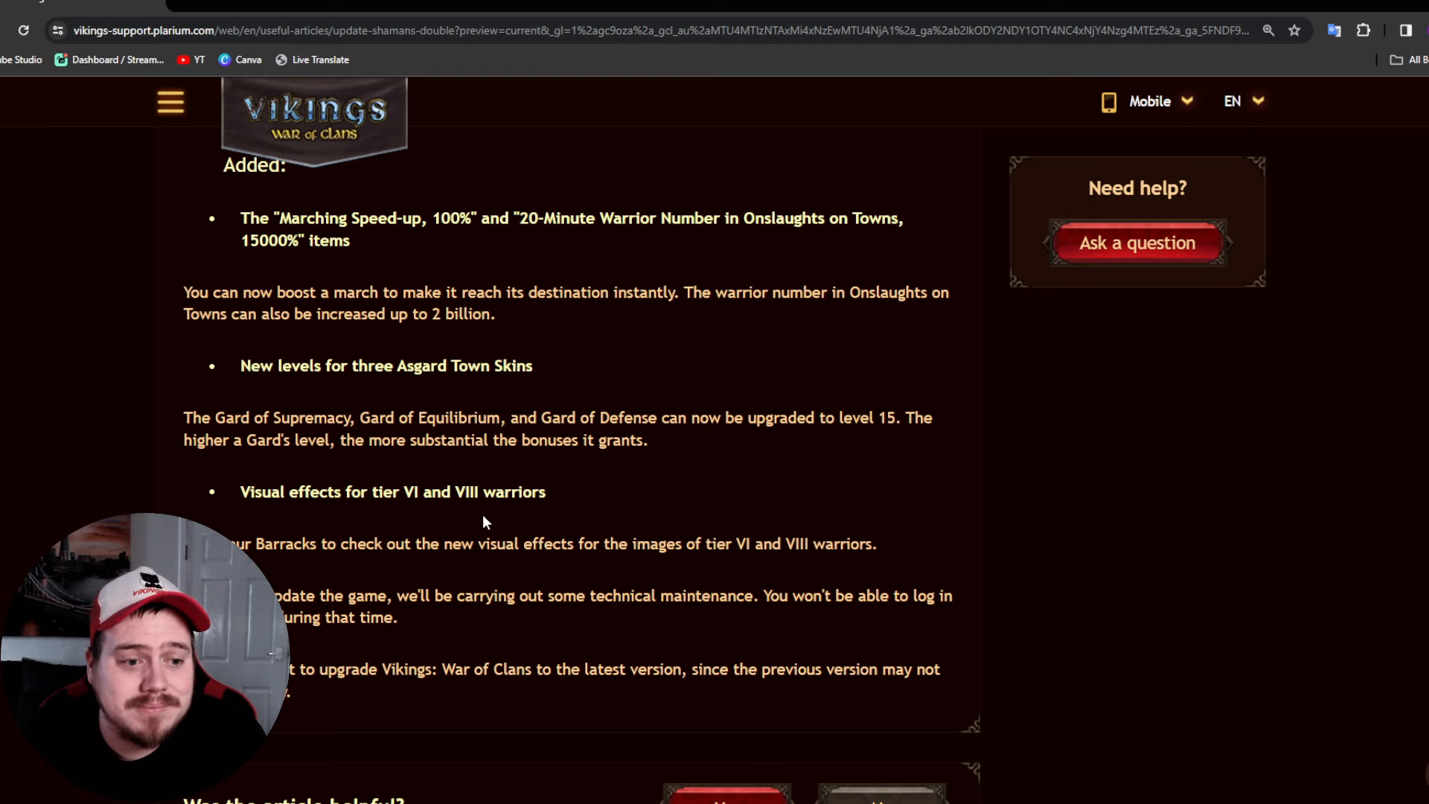
Scroll to the article's end with the 'Was the article helpful?' footer
scroll(down, 3)
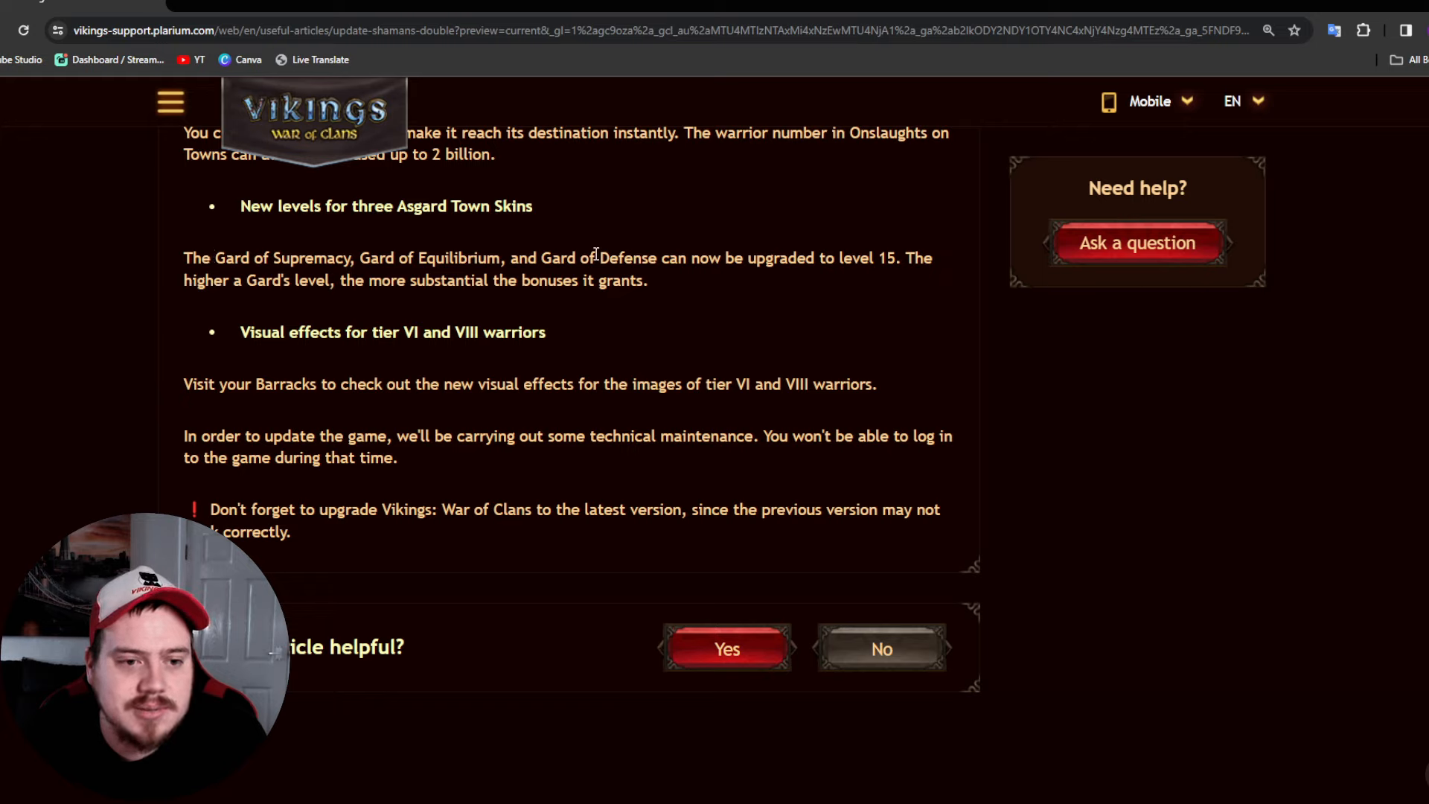
mouse_move(743, 331)
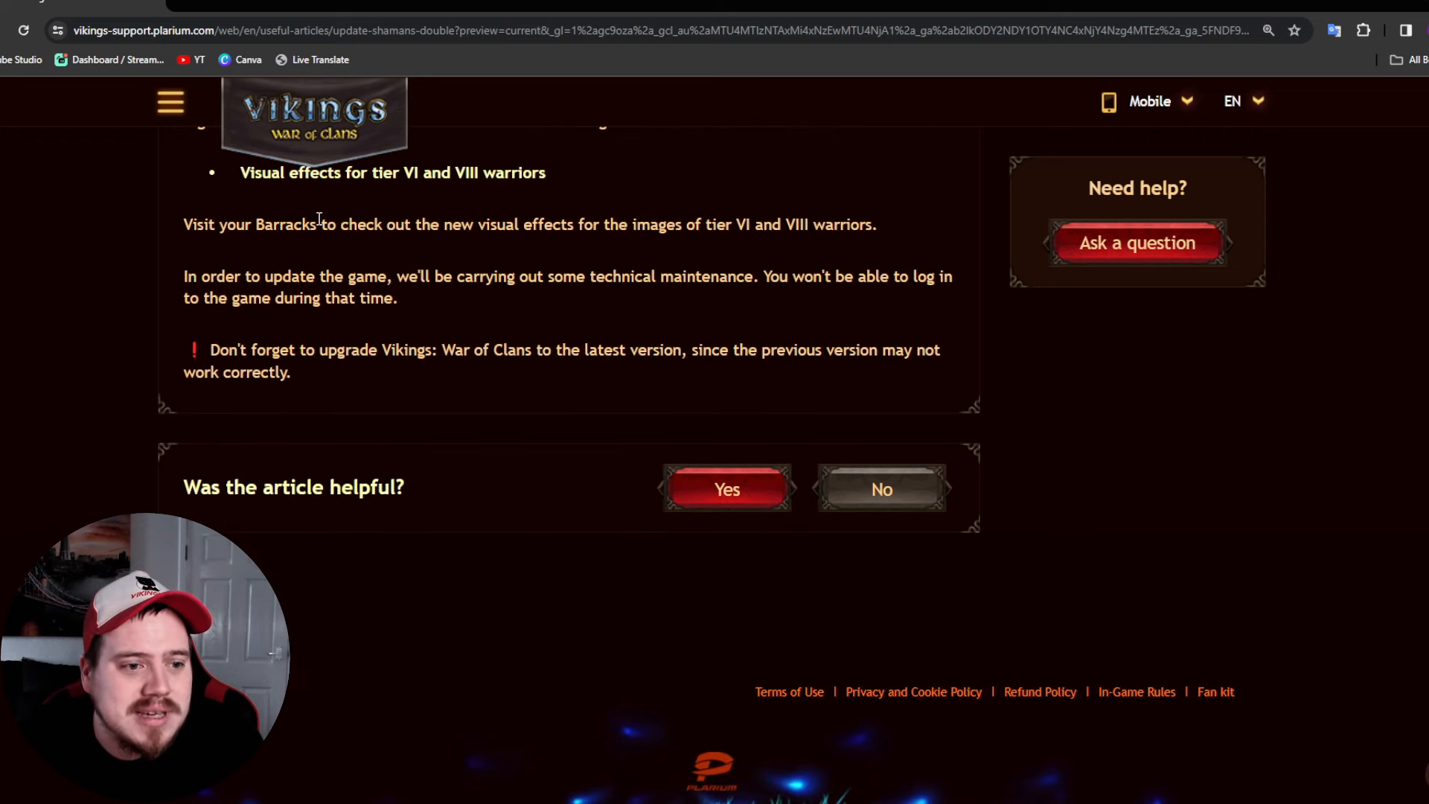
mouse_move(369, 202)
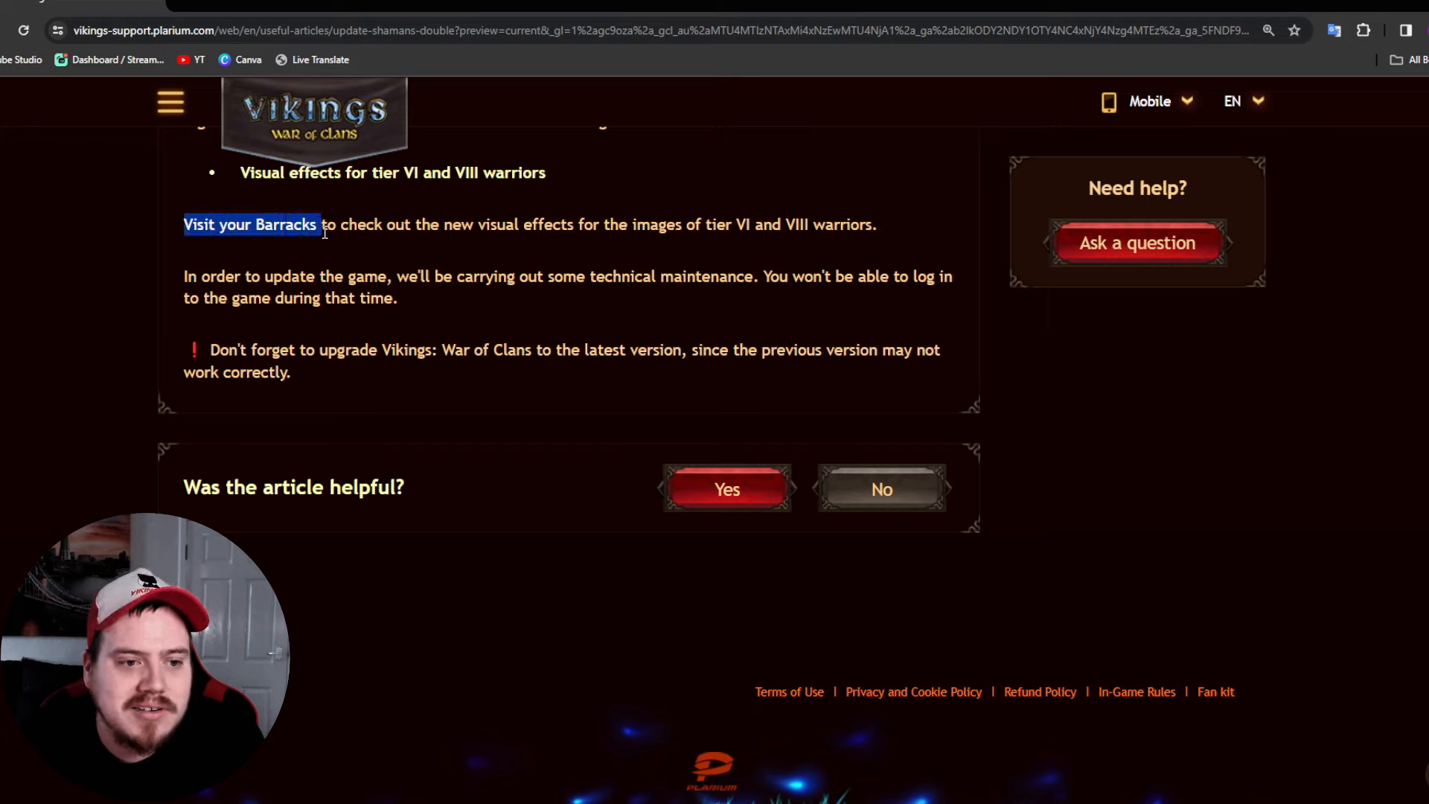
Highlight the full 'Visit your Barracks…' sentence about tier VI and VIII warrior visuals
drag(319, 224, 877, 224)
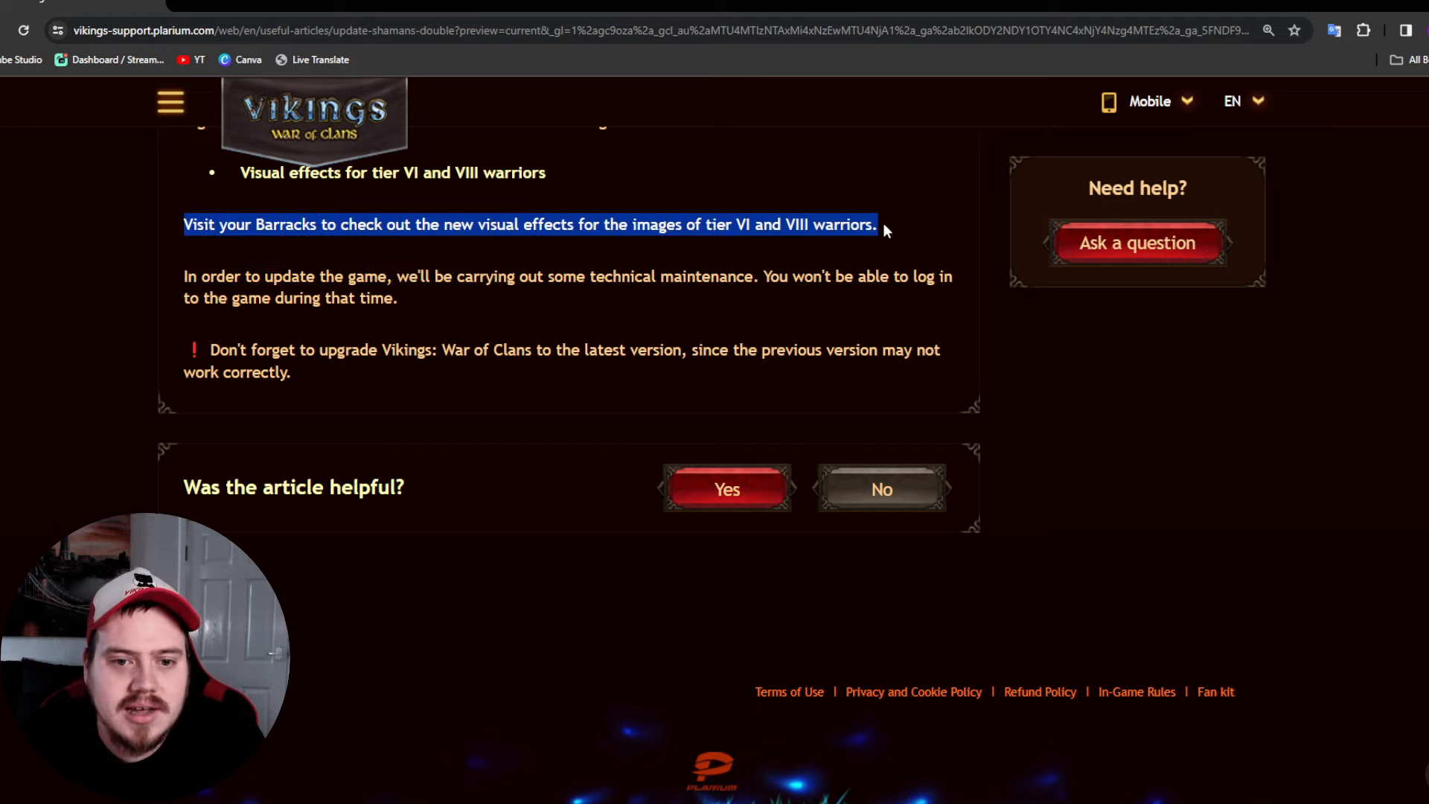
mouse_move(548, 248)
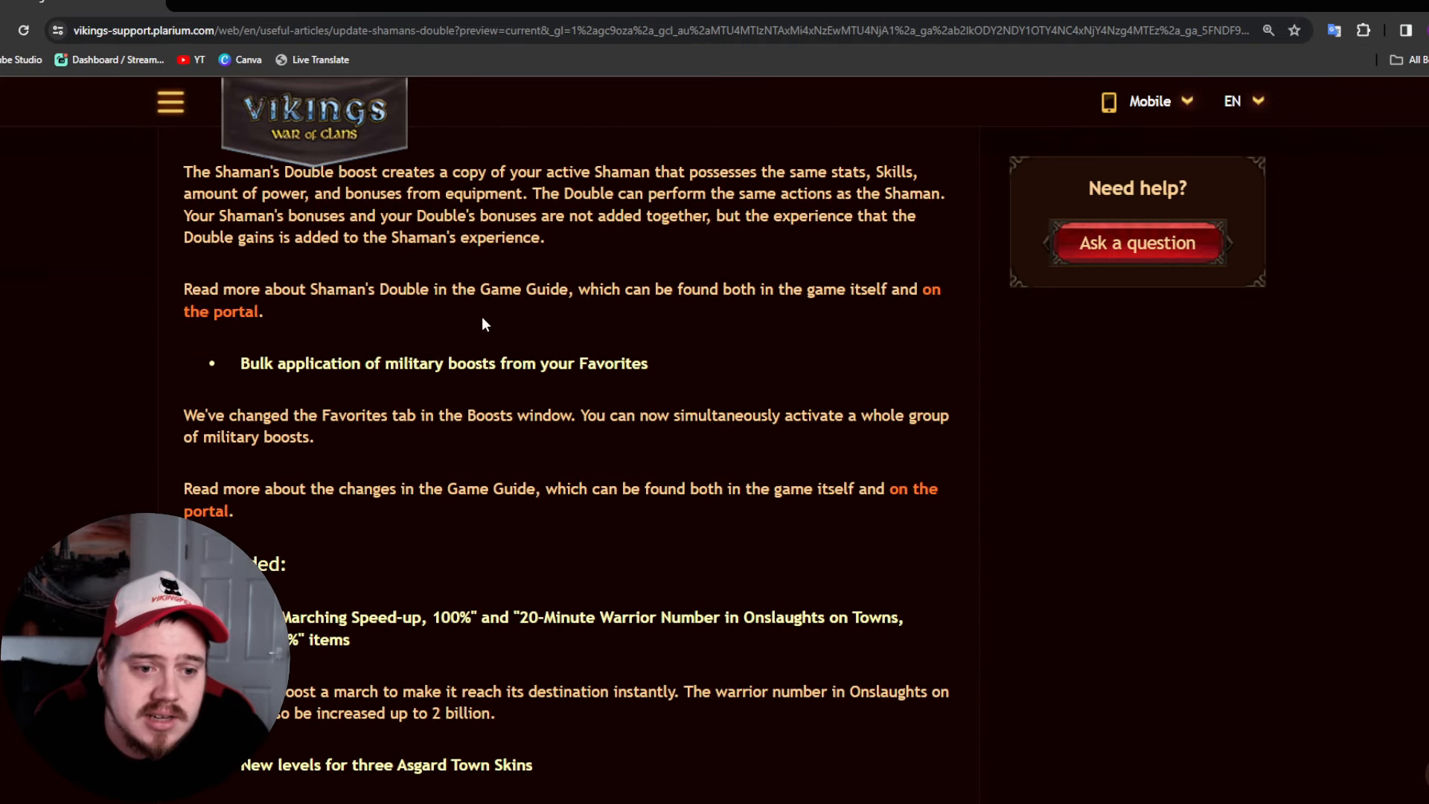
Scroll up to the article title, then back down to the 'Was the article helpful?' footer
scroll(up, 3)
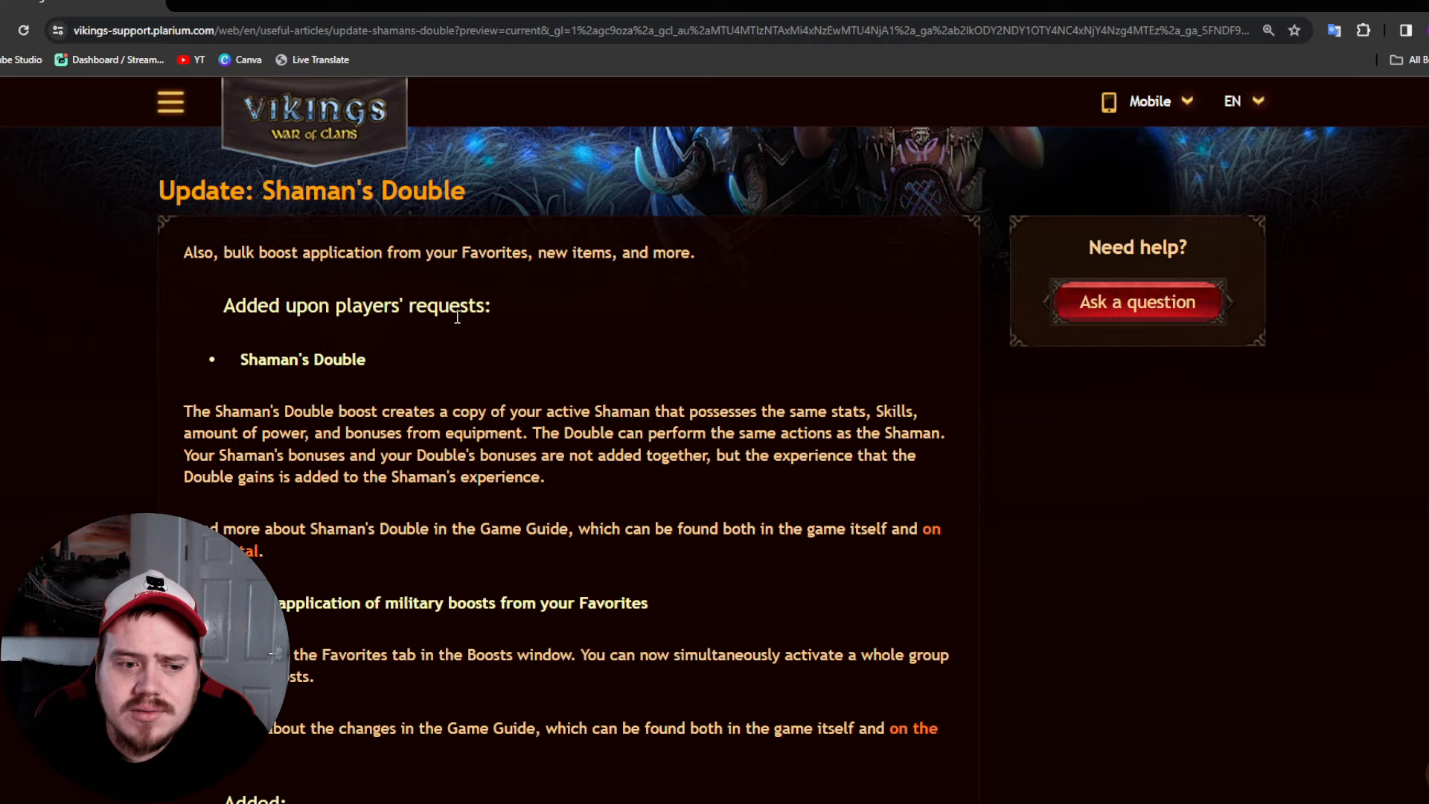
scroll(down, 3)
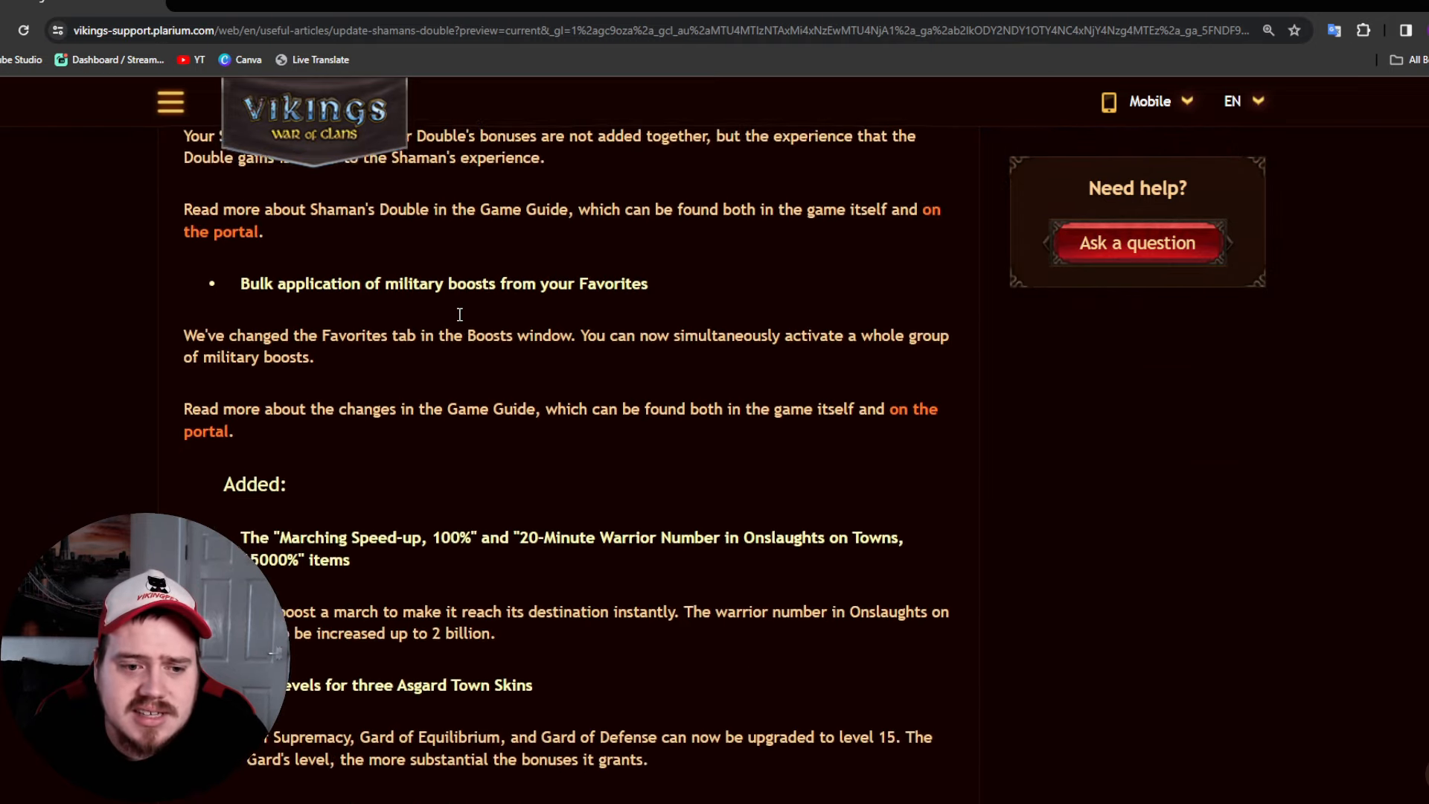
scroll(down, 3)
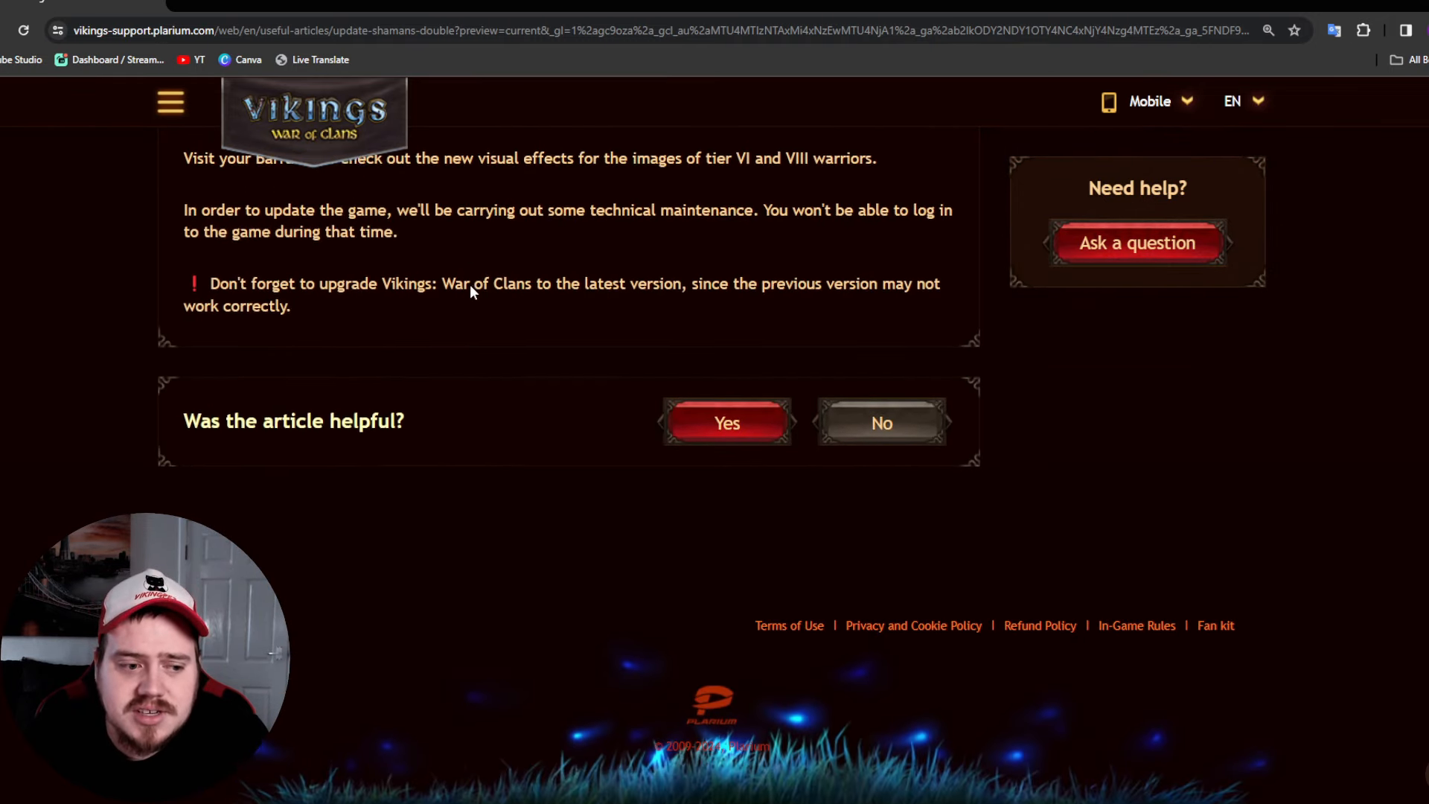
scroll(up, 3)
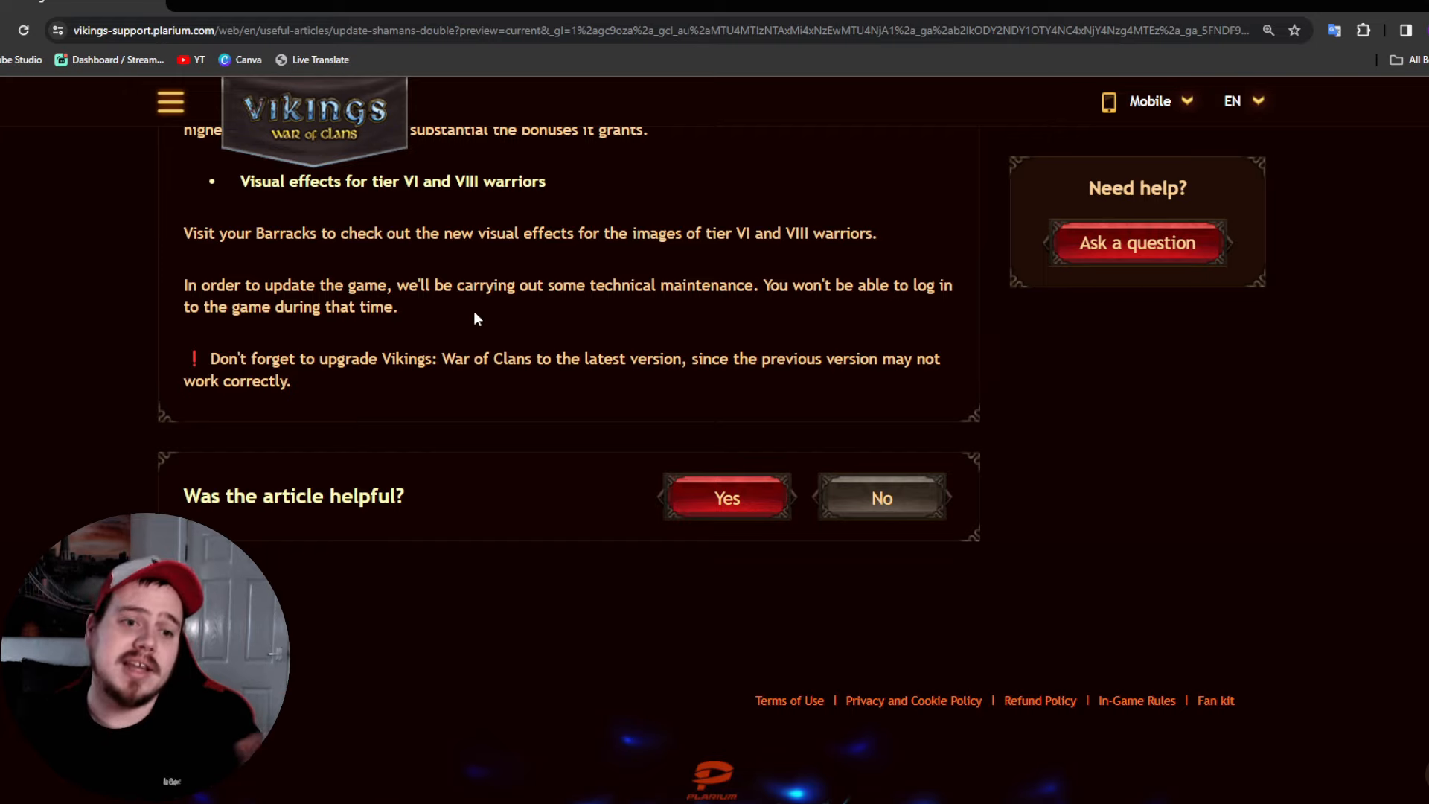